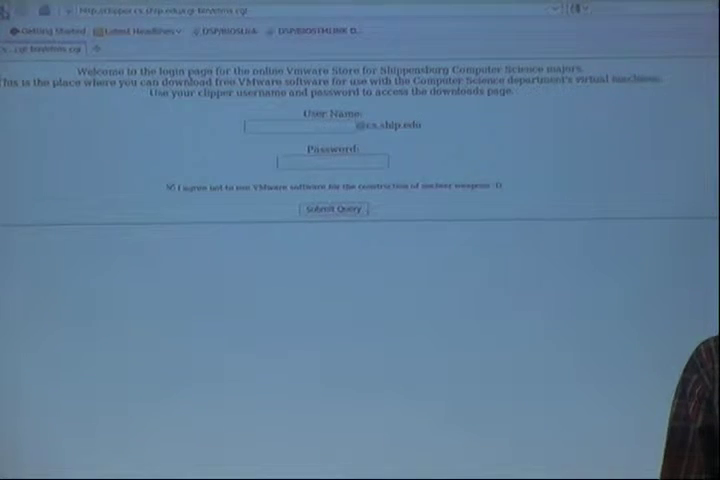
Begin entering the campus credentials on the VMware download login page.
click(172, 188)
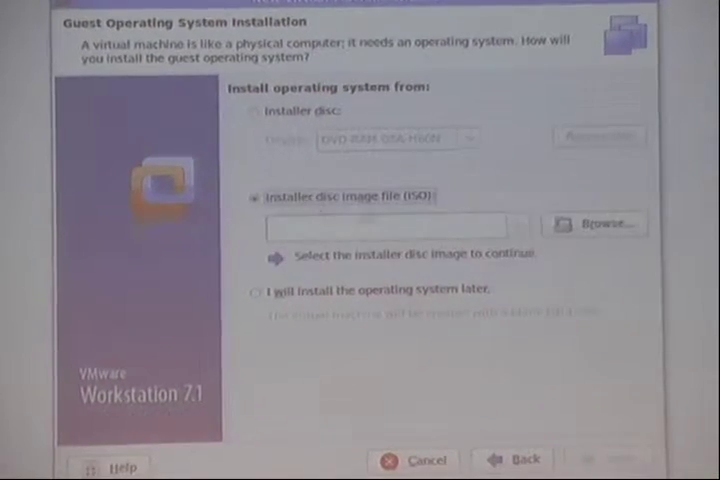
Install from the Ubuntu 10.04.1 64-bit ISO disc image and continue the wizard.
click(608, 222)
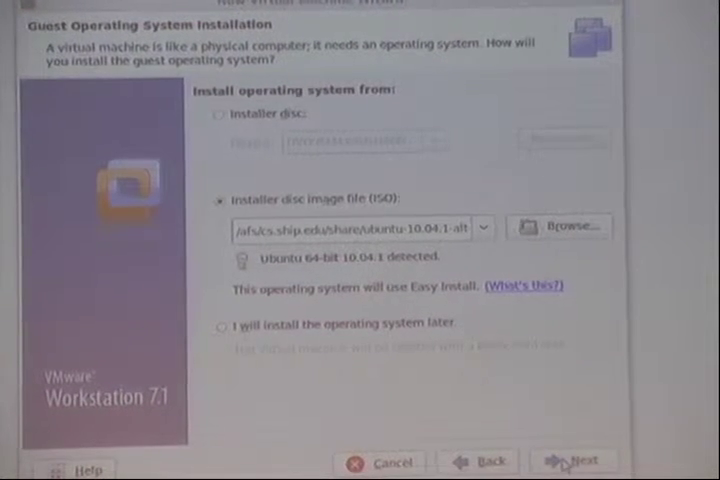
click(572, 460)
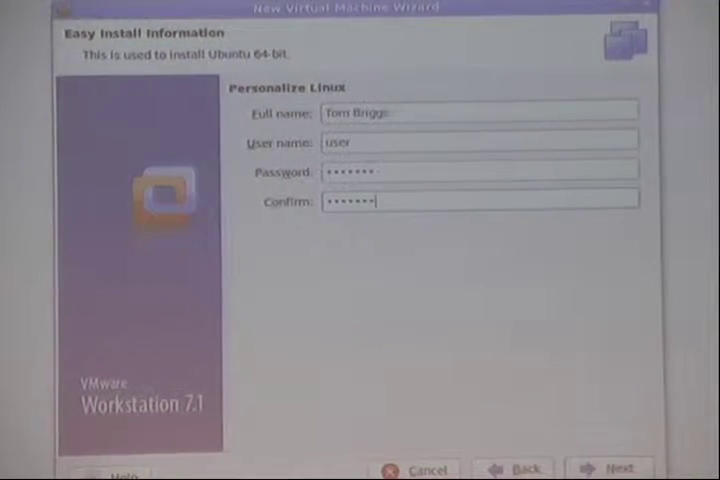
Accept the Linux account details, keep the name Ubuntu 64-bit, and browse for a storage location.
click(608, 466)
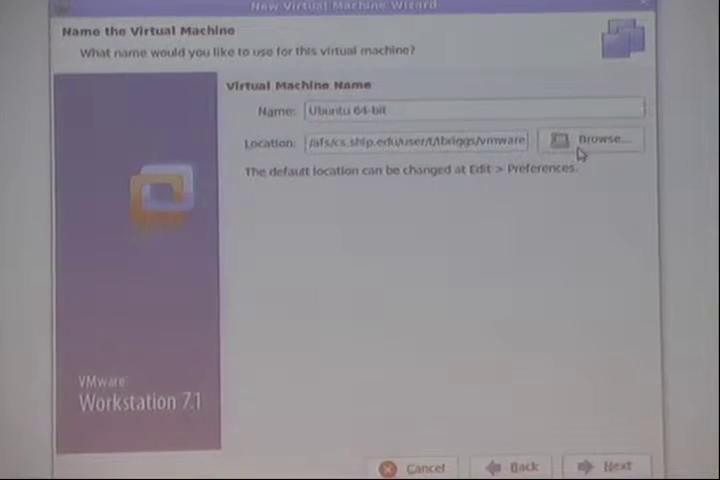
click(598, 138)
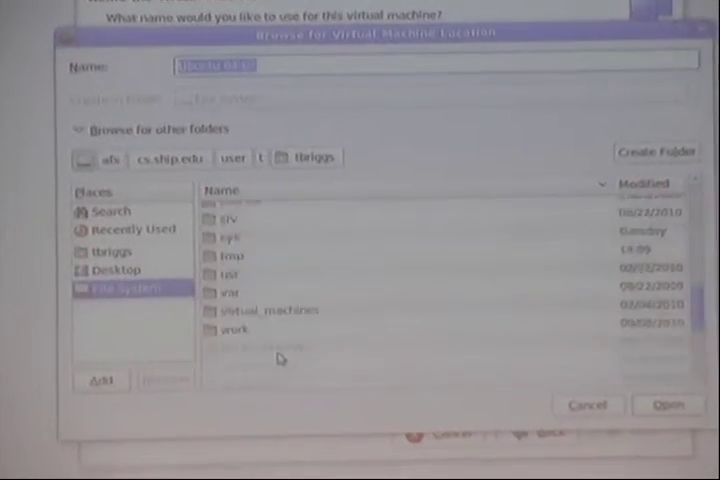
Enter a folder in the file system to hold the new virtual machine.
double_click(232, 328)
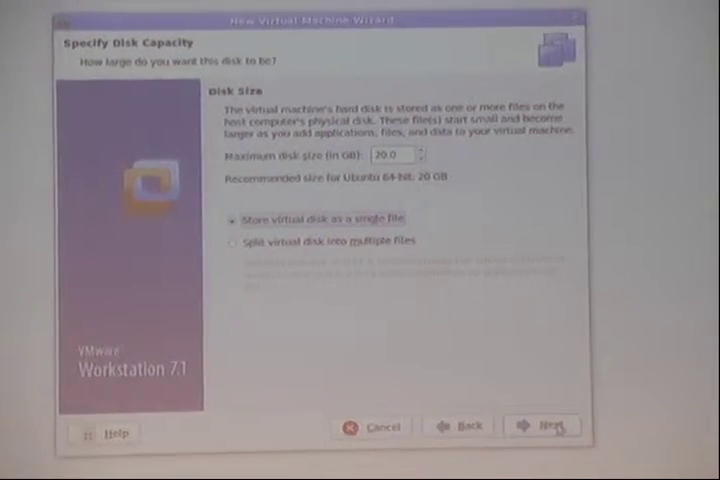
Continue past the 20 GB single-file disk capacity step.
click(558, 424)
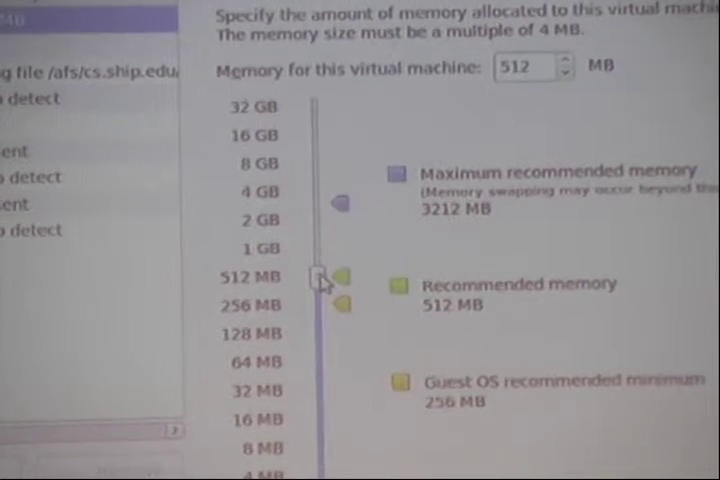
Raise the virtual machine's memory slider to 2192 MB.
drag(322, 278, 322, 218)
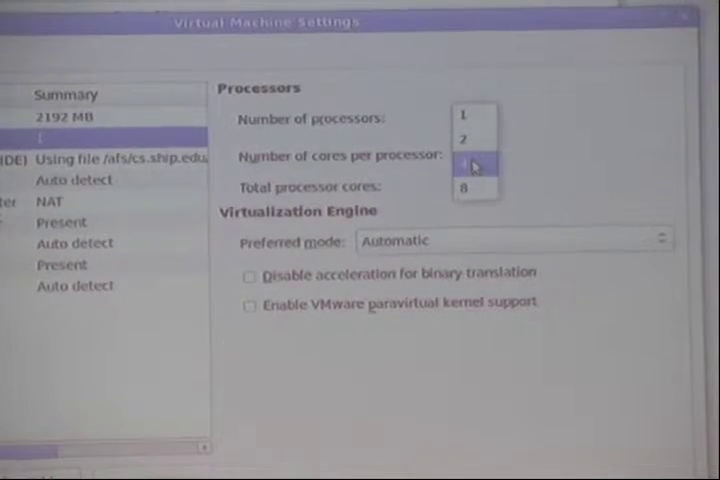
Set the number of processors to 2 with 1 core each.
click(468, 160)
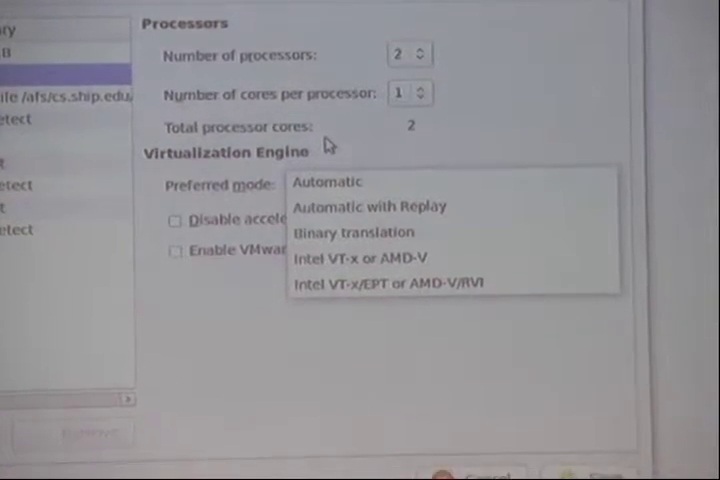
click(328, 180)
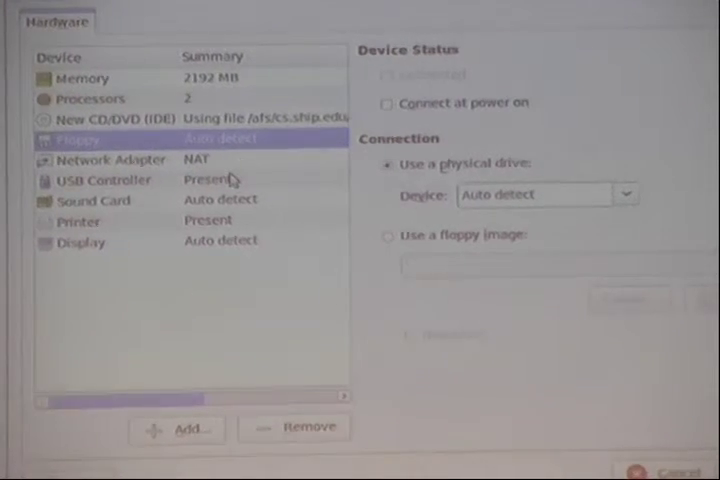
Show the Network Adapter settings with NAT sharing the host's IP address.
click(110, 160)
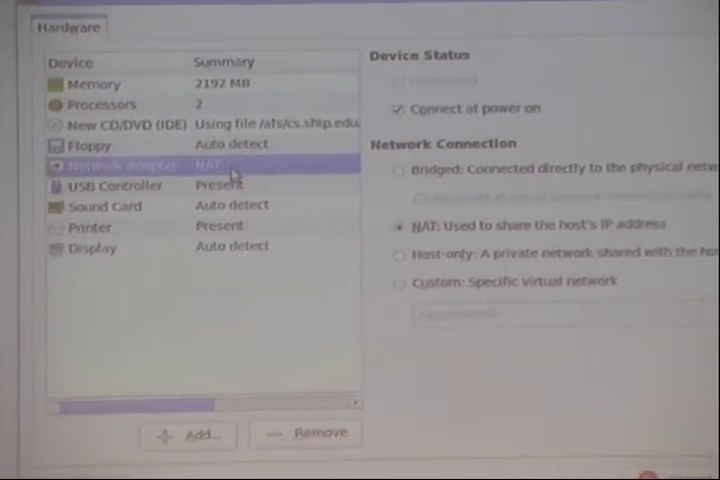